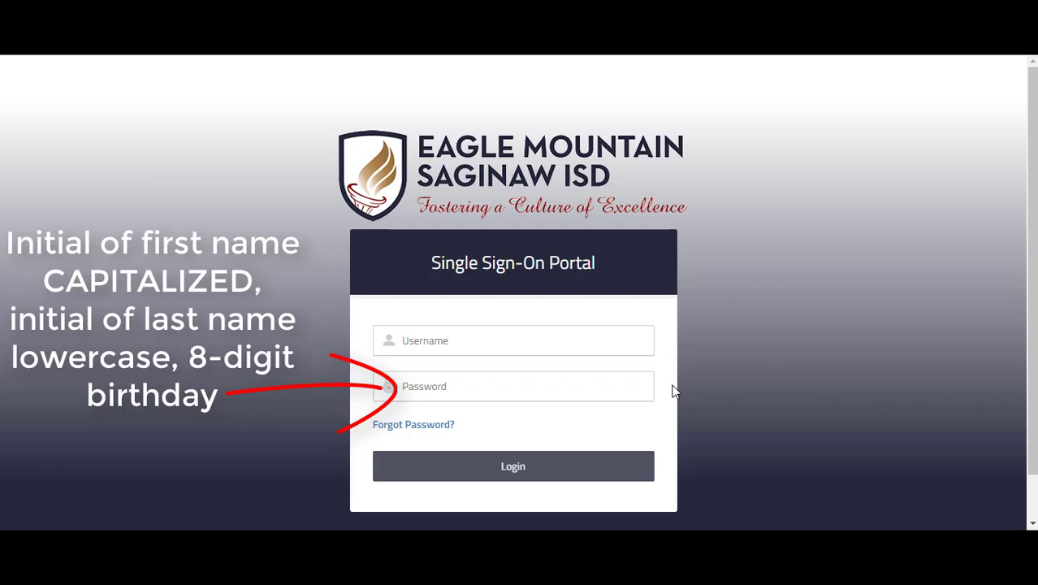
# Log into the SSO portal with the student credentials to reach the My Apps list
pyautogui.click(513, 465)
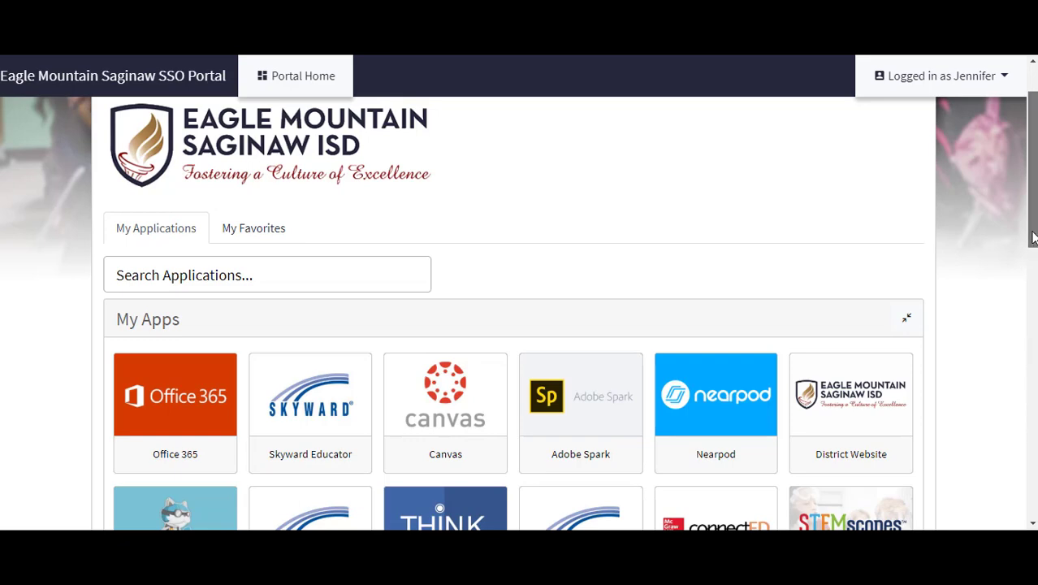
# Launch Office 365 from the My Apps tiles, reaching the Microsoft Sign-in page
pyautogui.scroll(-3)
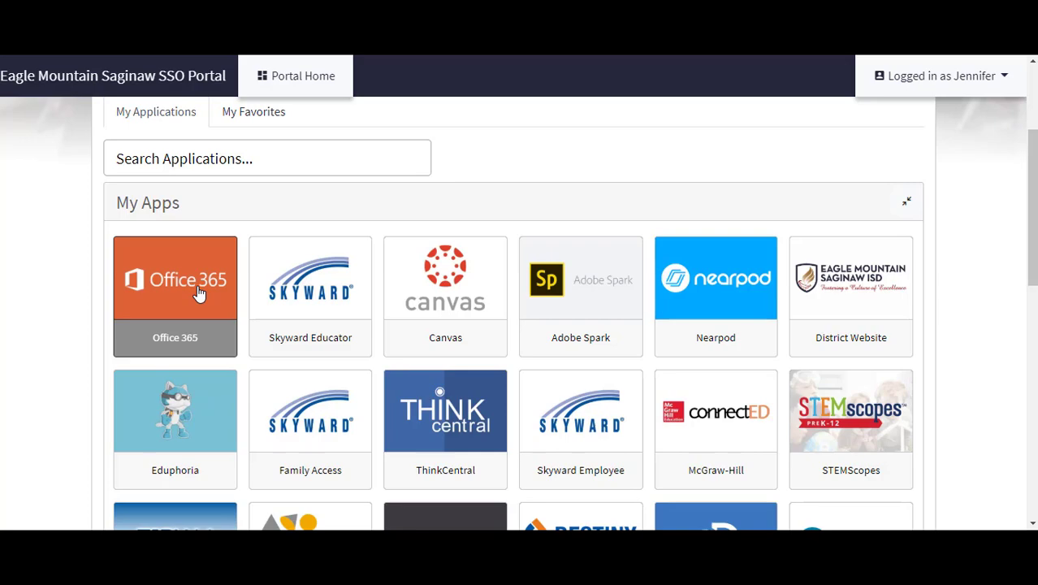
pyautogui.click(175, 279)
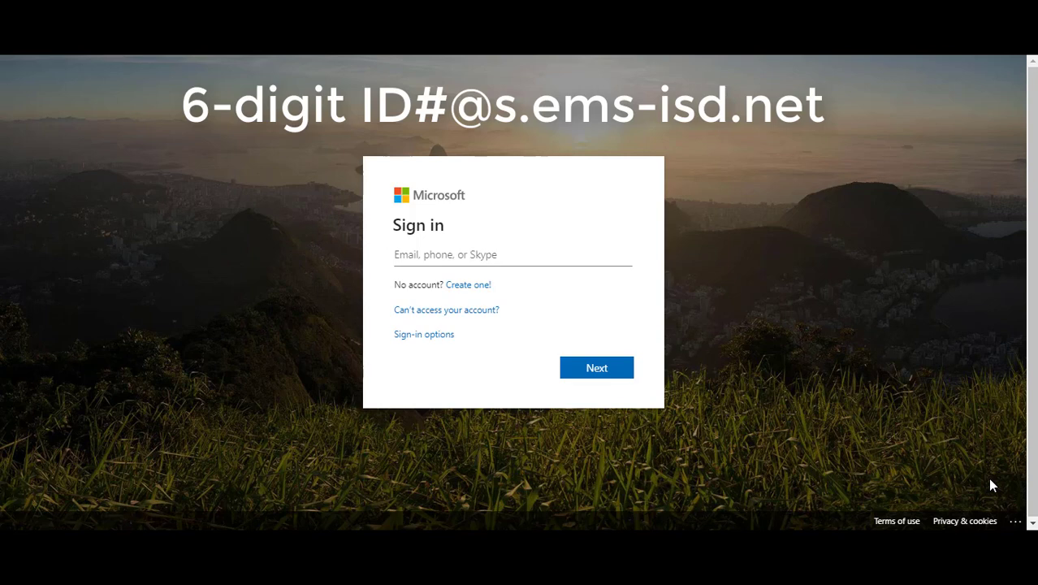
# Sign in with the school email and password to reach the Office 365 home page
pyautogui.click(596, 367)
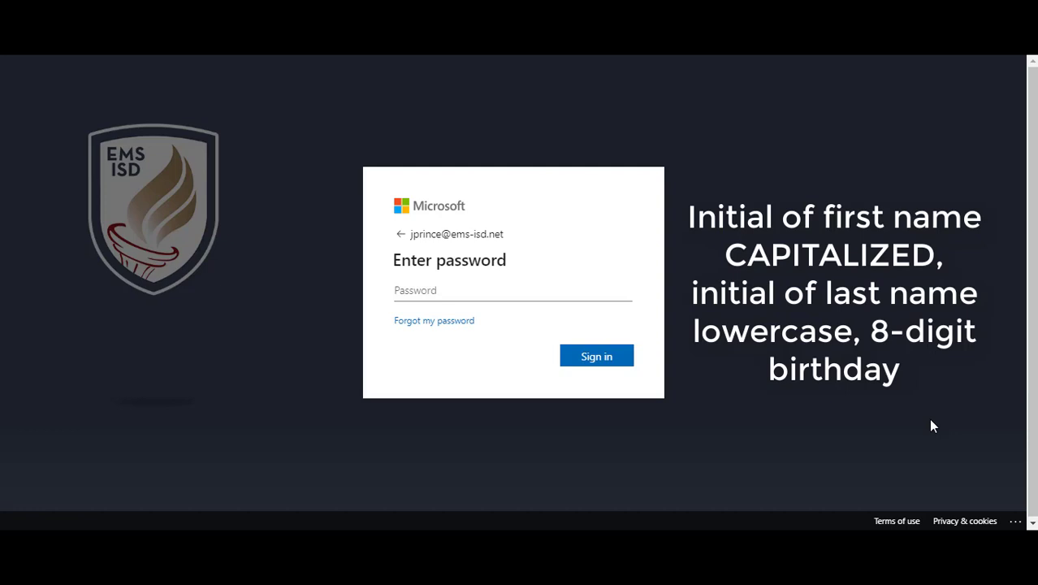
pyautogui.click(597, 355)
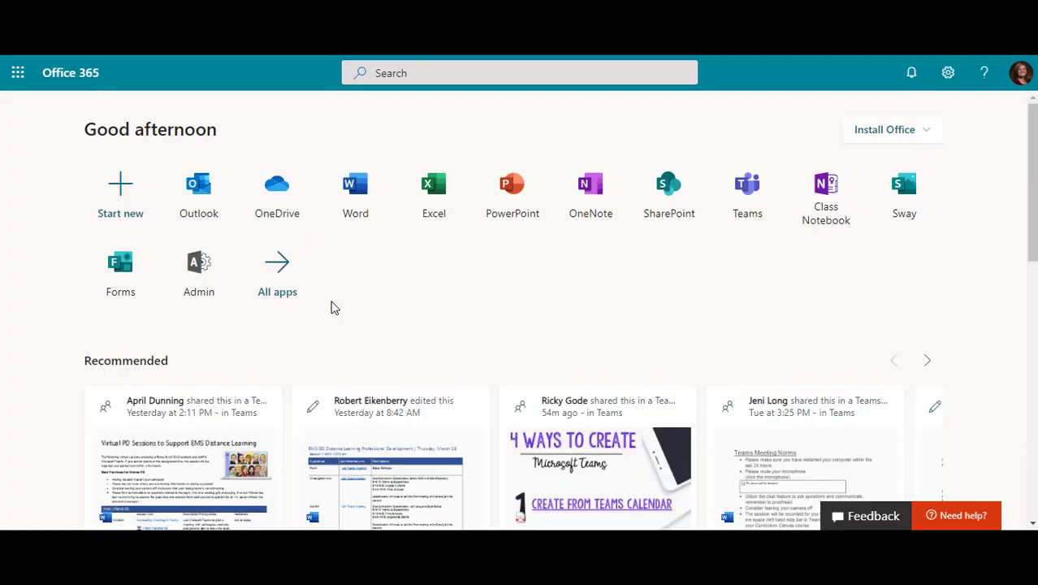